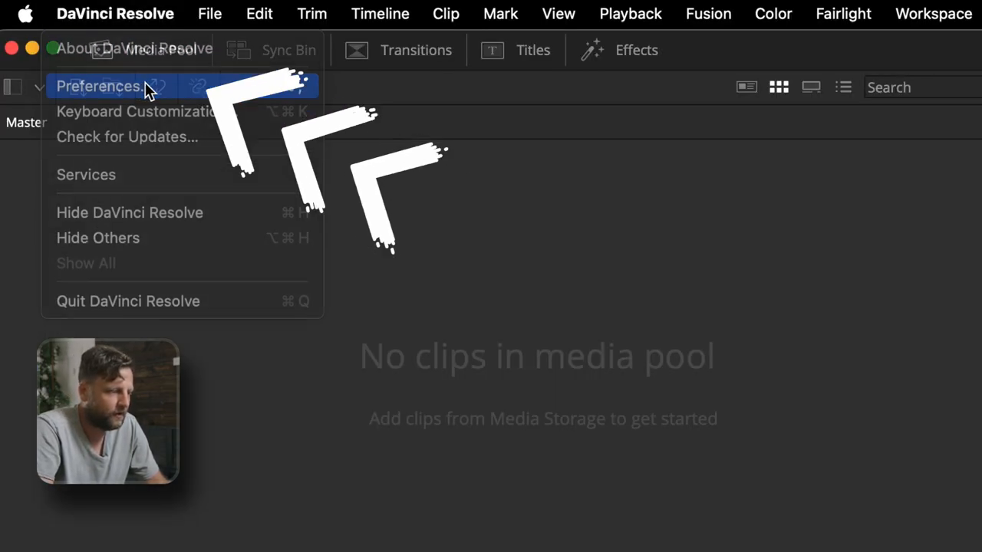
Browse from Resolve's preferences to the backup folder and pick a dated Project.db backup
left_click(98, 85)
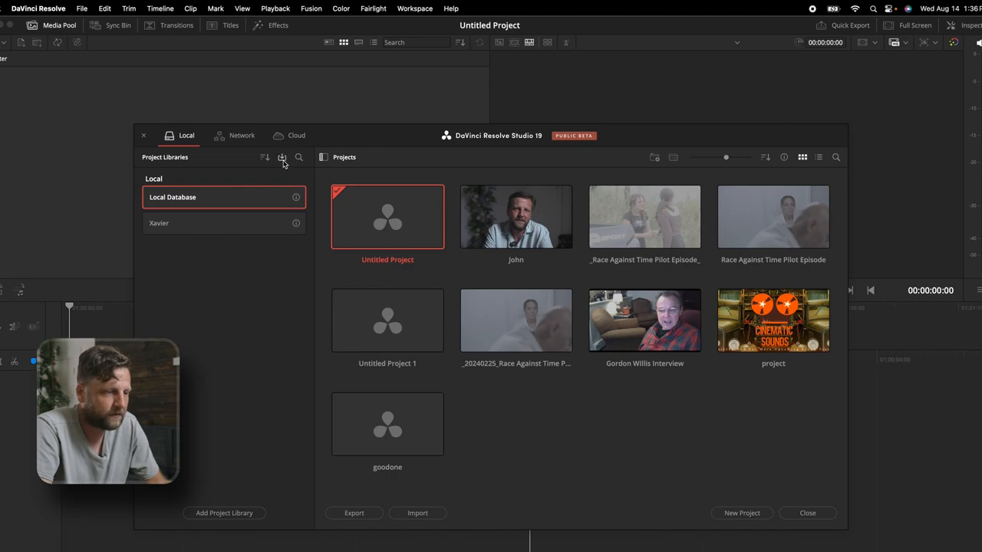
left_click(282, 157)
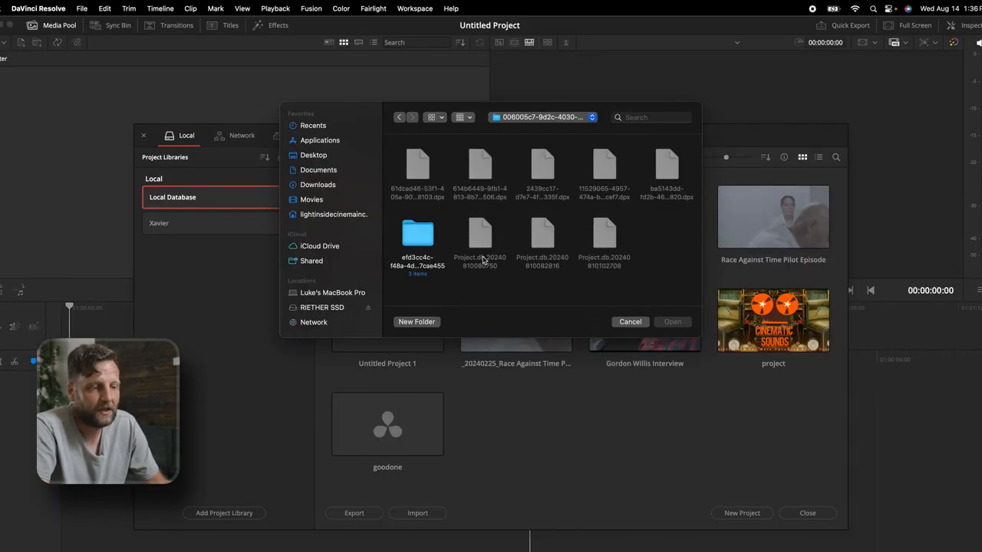
left_click(480, 245)
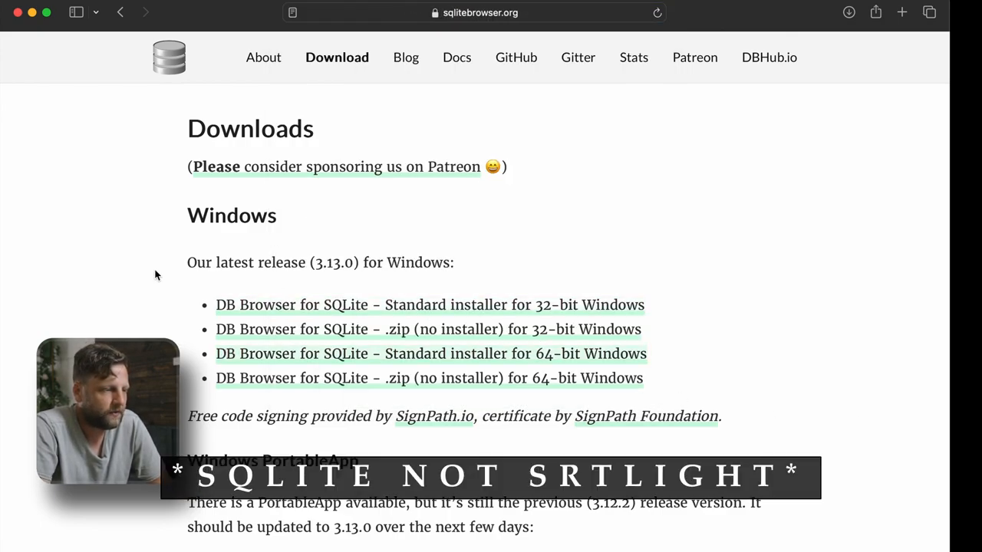
Scroll the DB Browser for SQLite downloads page to the macOS Universal release
scroll("down", 3)
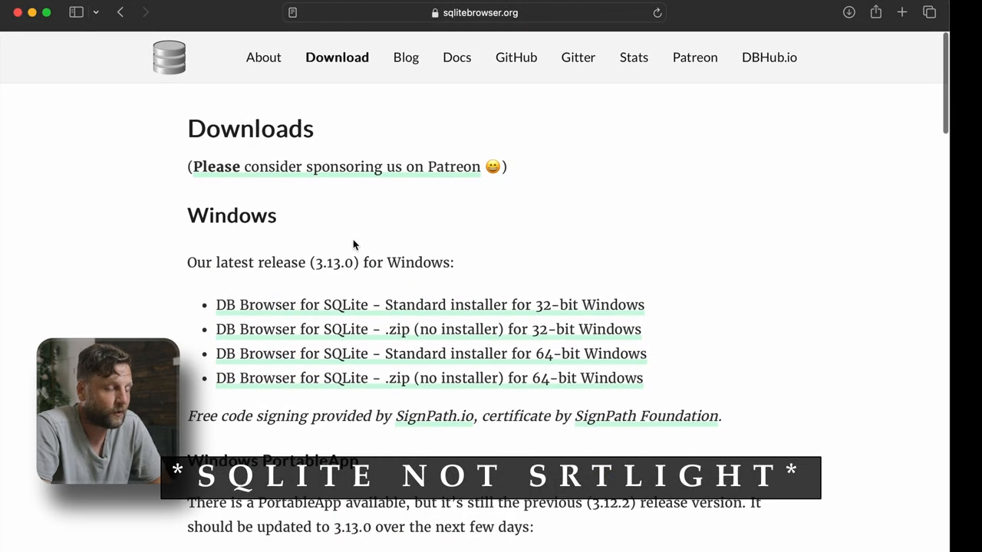
scroll("down", 3)
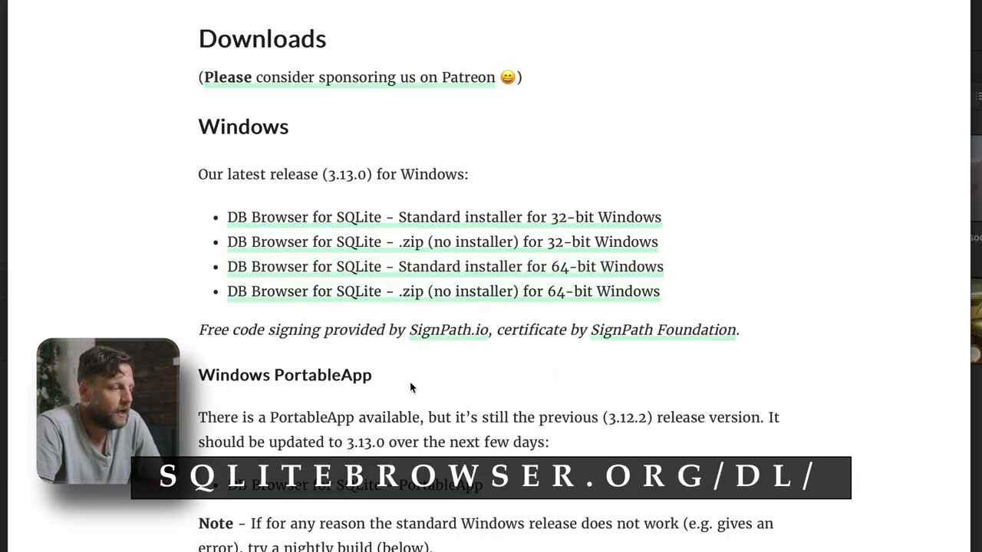
scroll("down", 3)
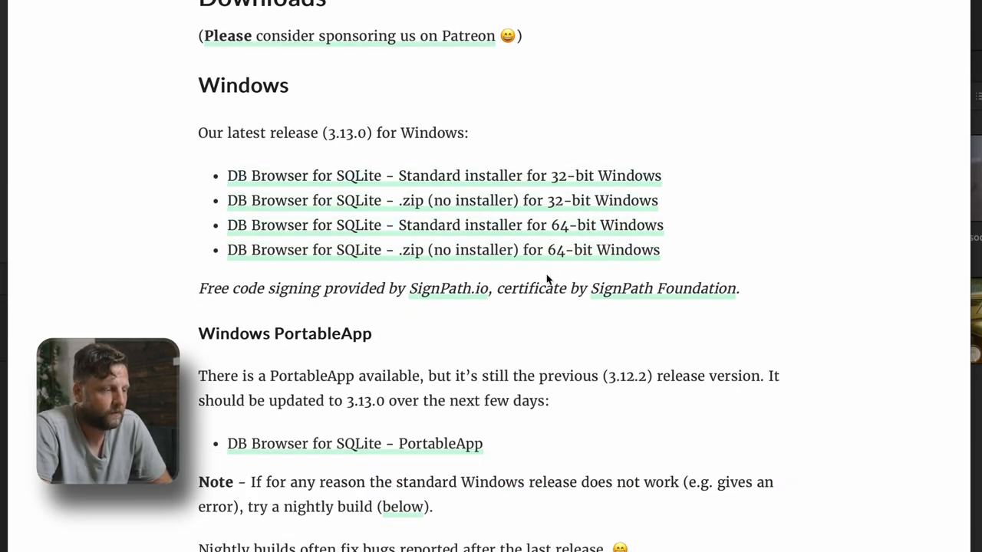
scroll("down", 3)
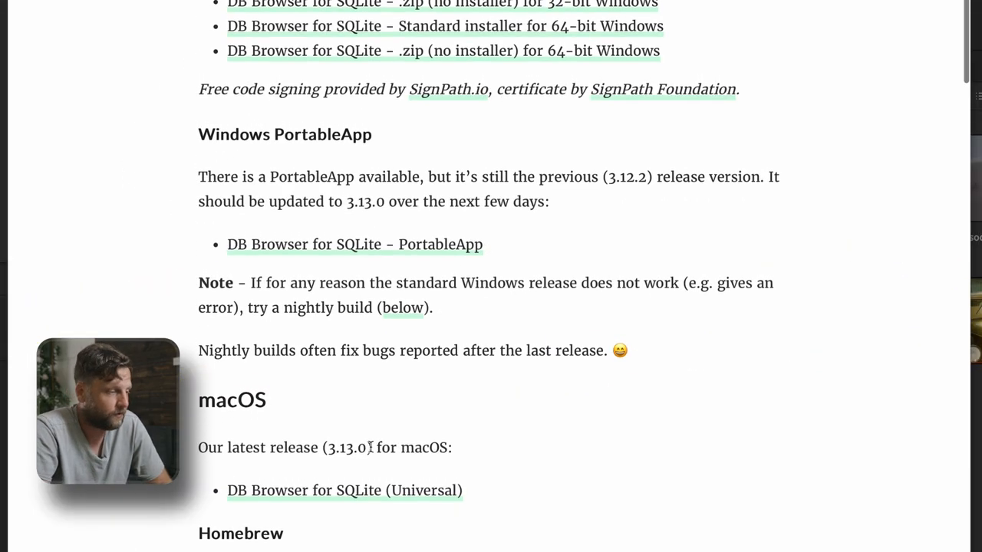
scroll("up", 3)
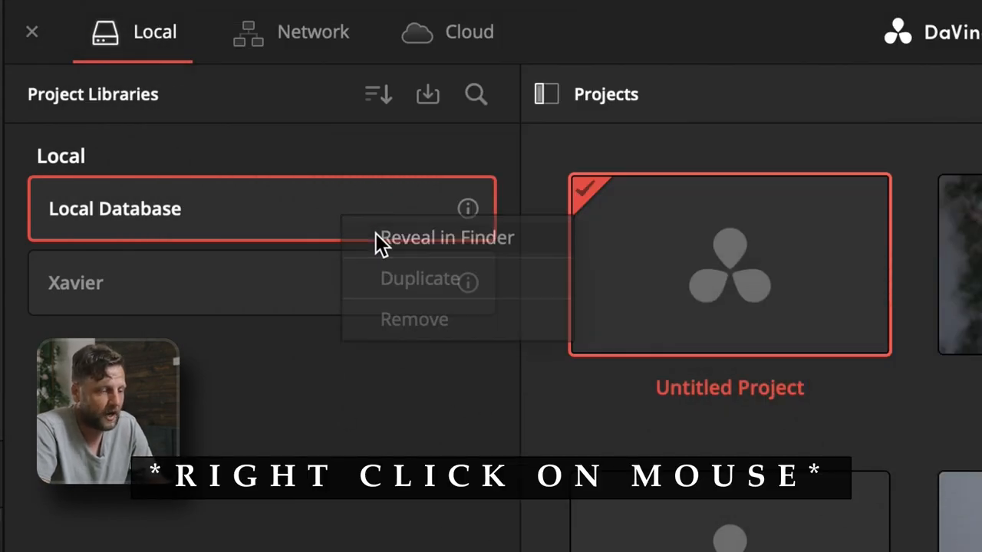
Reveal the local database in Finder and go into its Projects folder
left_click(447, 237)
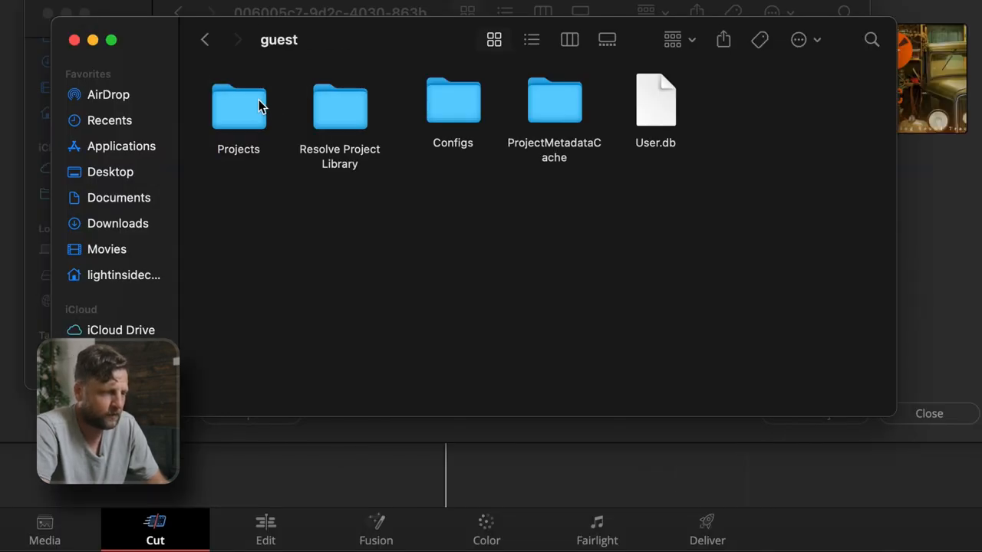
double_click(239, 107)
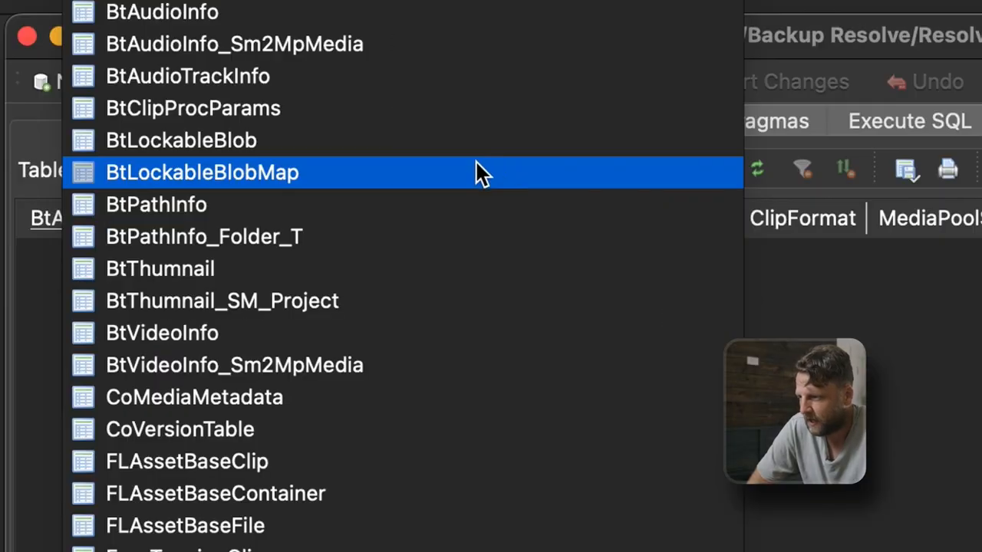
Select the SM_Project table and copy the ProjectName 'Race Against Time Pilot Episode'
left_click(192, 108)
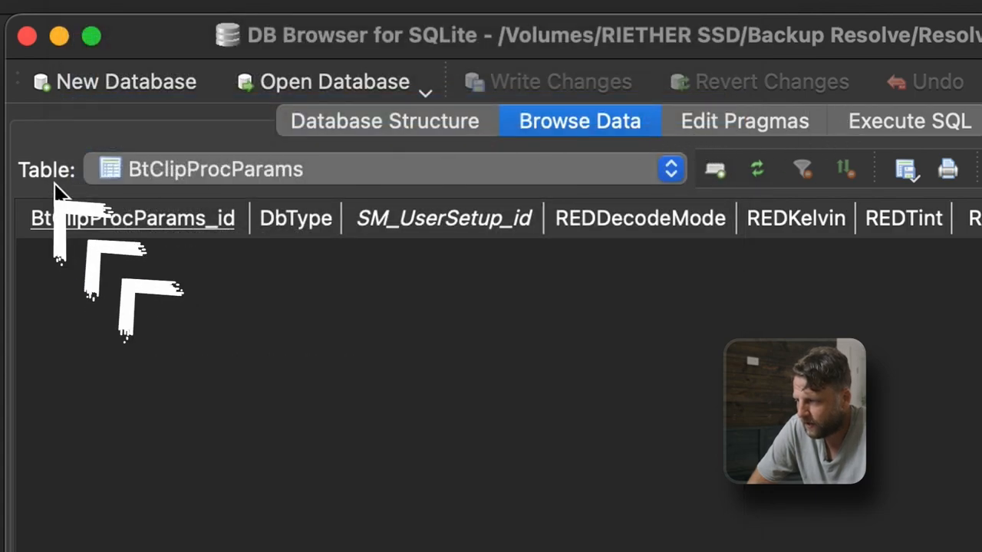
left_click(669, 169)
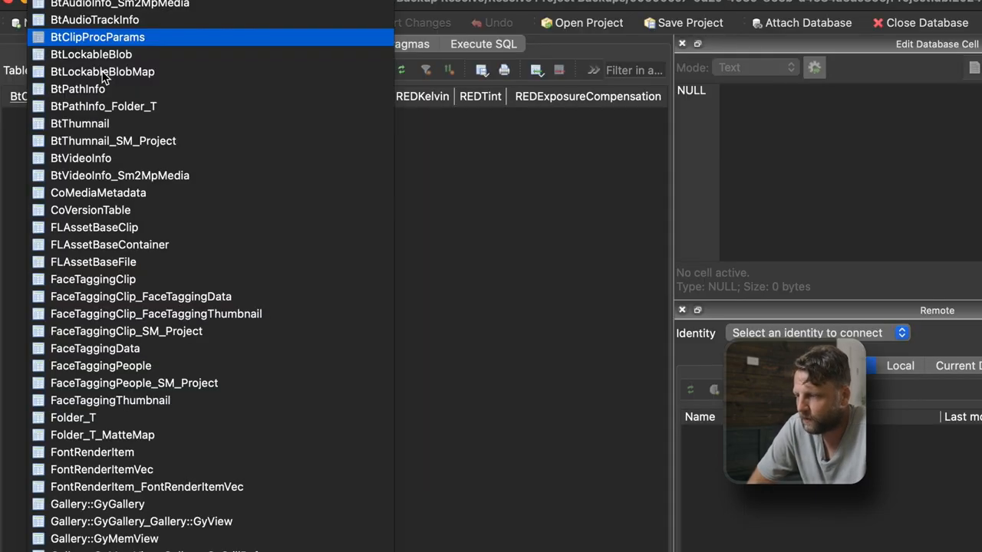
scroll("down", 3)
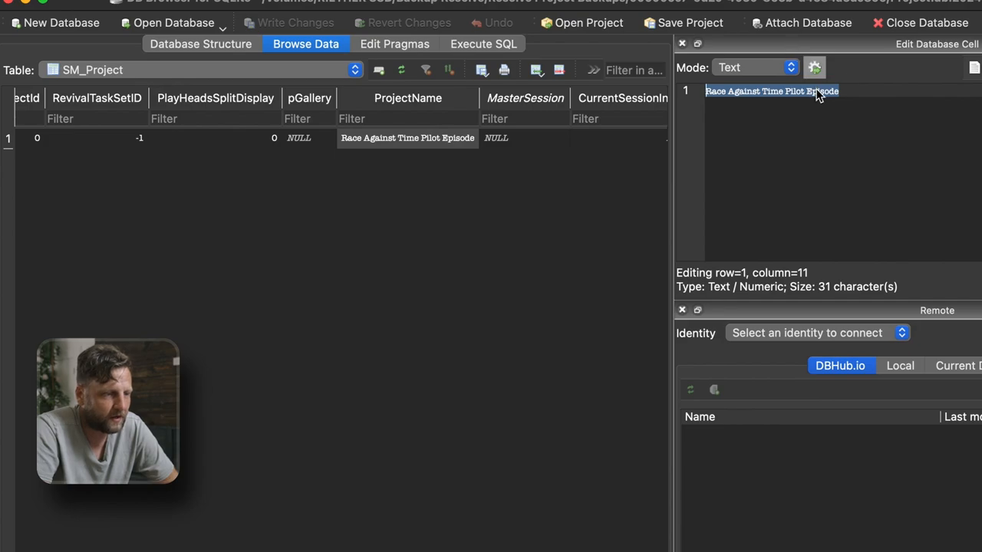
mouse_move(821, 107)
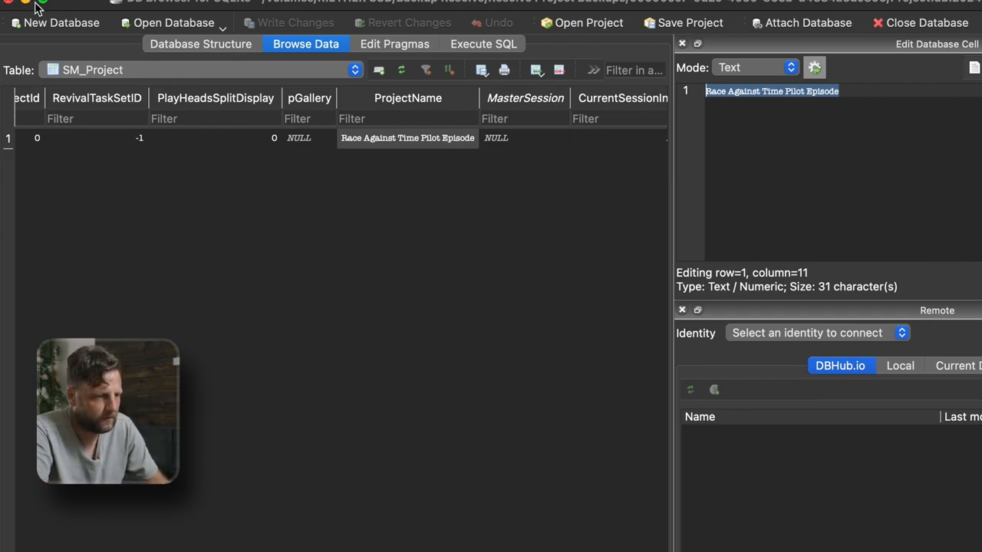
key("cmd+c")
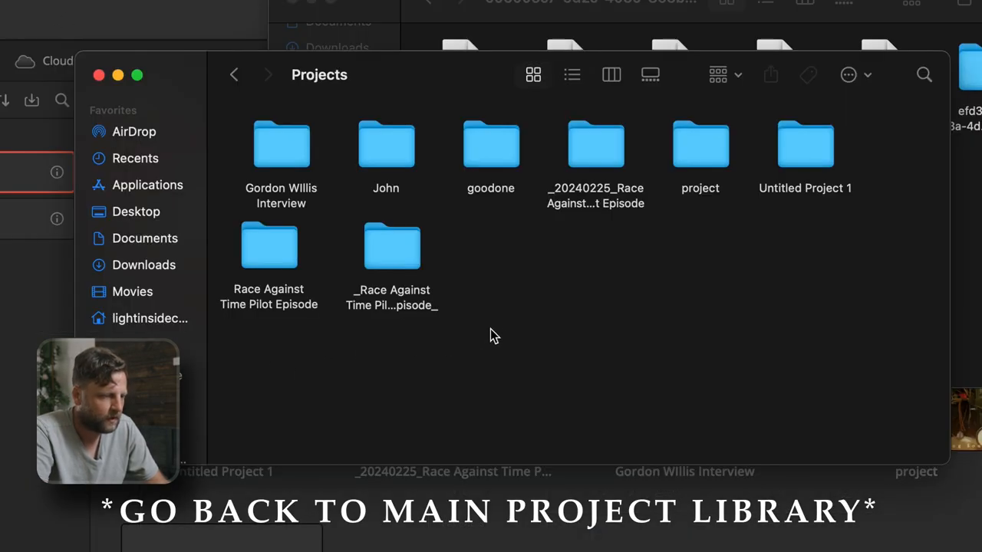
Create a '_Race Against Time Pilot Episode_' folder inside Projects and go into it
right_click(495, 336)
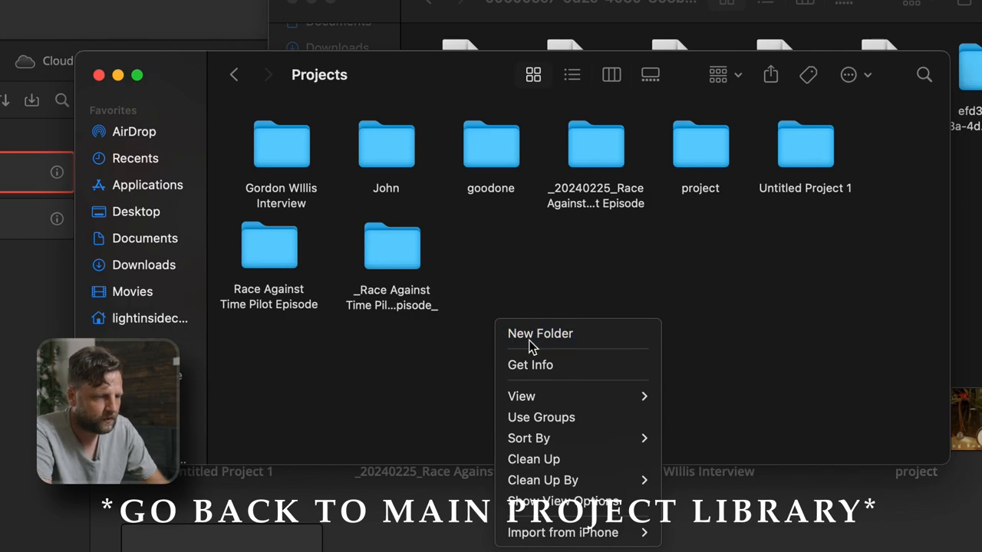
left_click(540, 332)
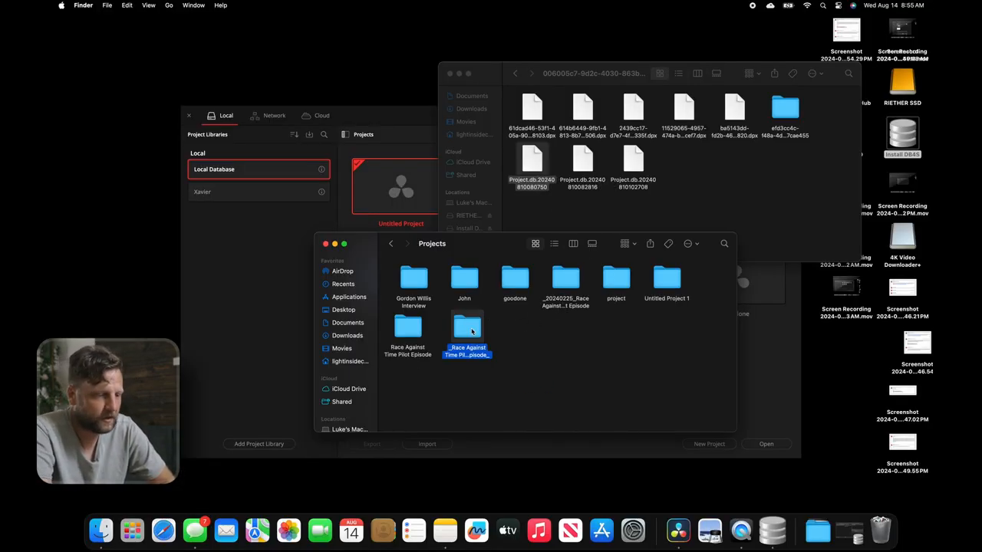
double_click(467, 329)
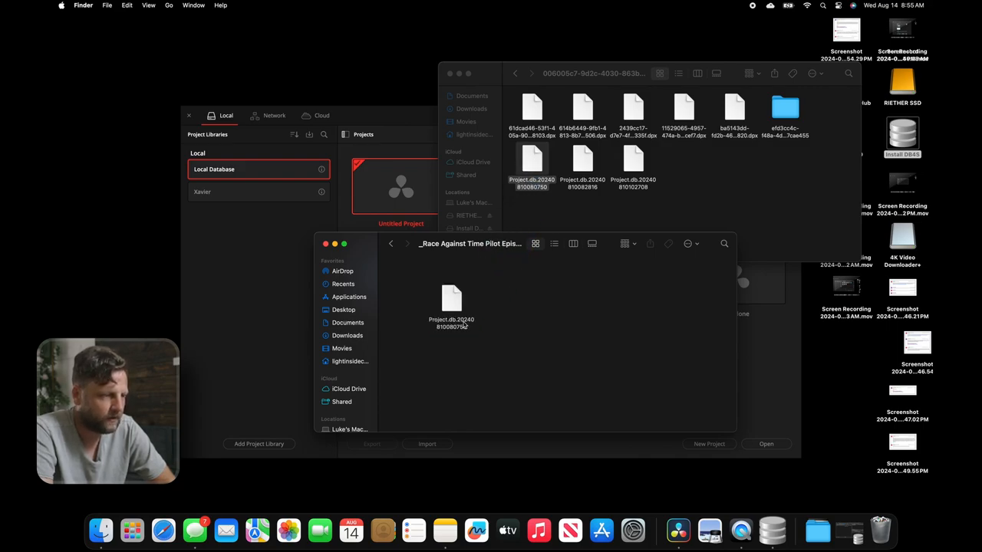
Rename the backup database file to Project.db, accepting the .db extension
double_click(451, 299)
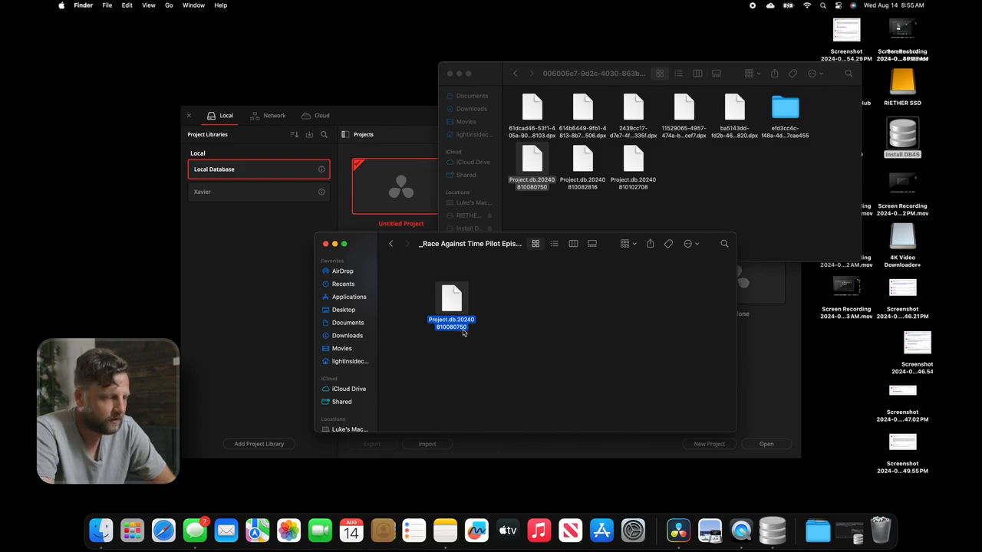
double_click(451, 322)
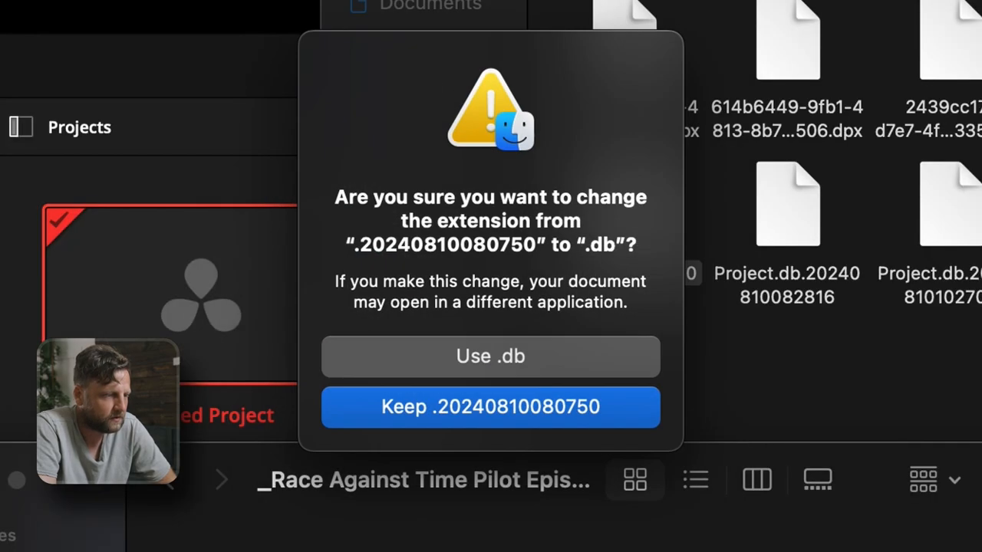
left_click(490, 356)
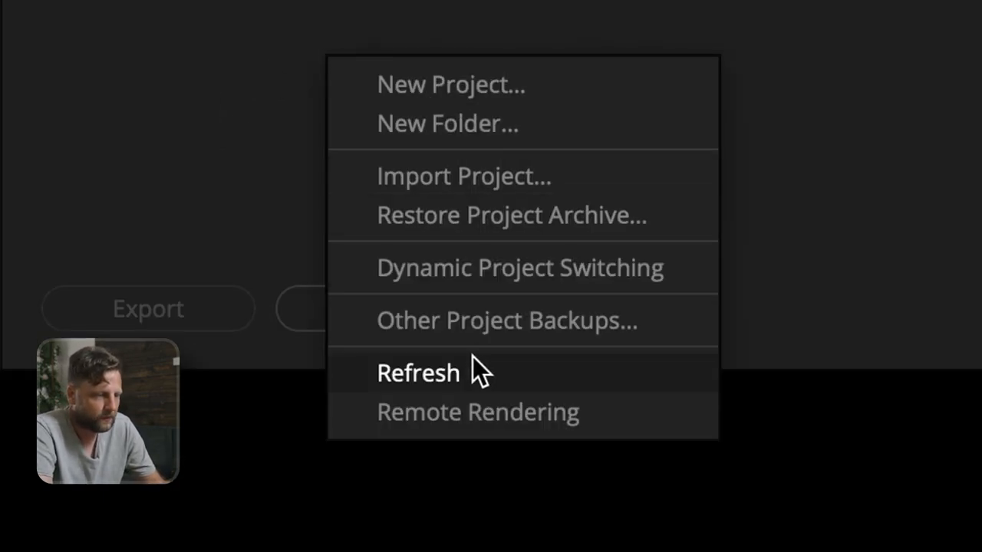
Refresh the project list and open the restored _Race Against Time Pilot Episode_ project
left_click(418, 372)
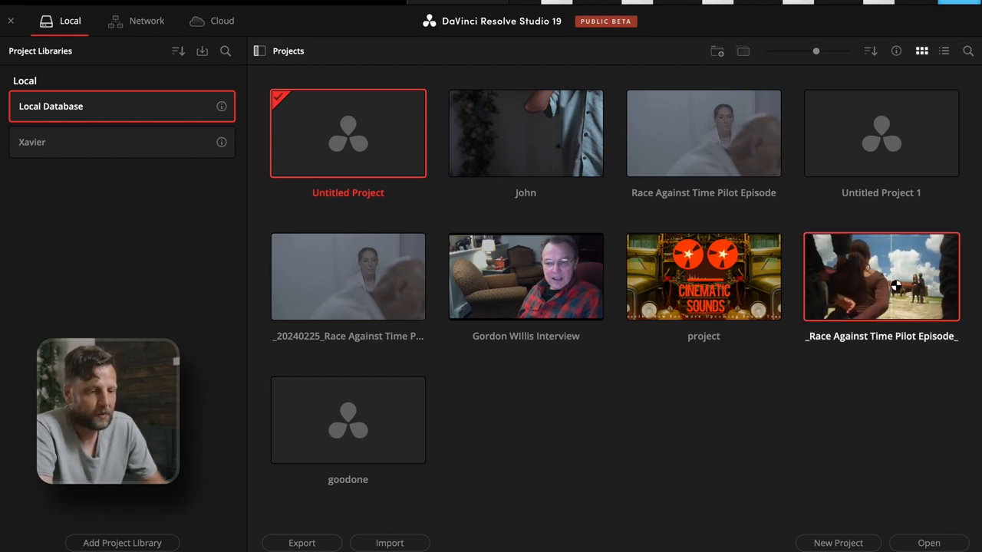
double_click(880, 277)
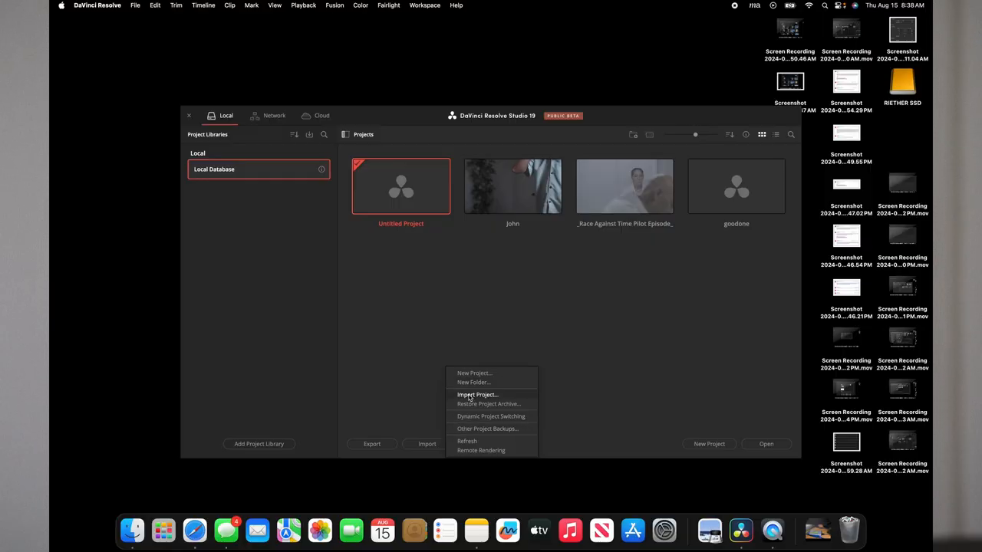
Start Import Project and go into the first folder of Resolve Project Backups
left_click(477, 394)
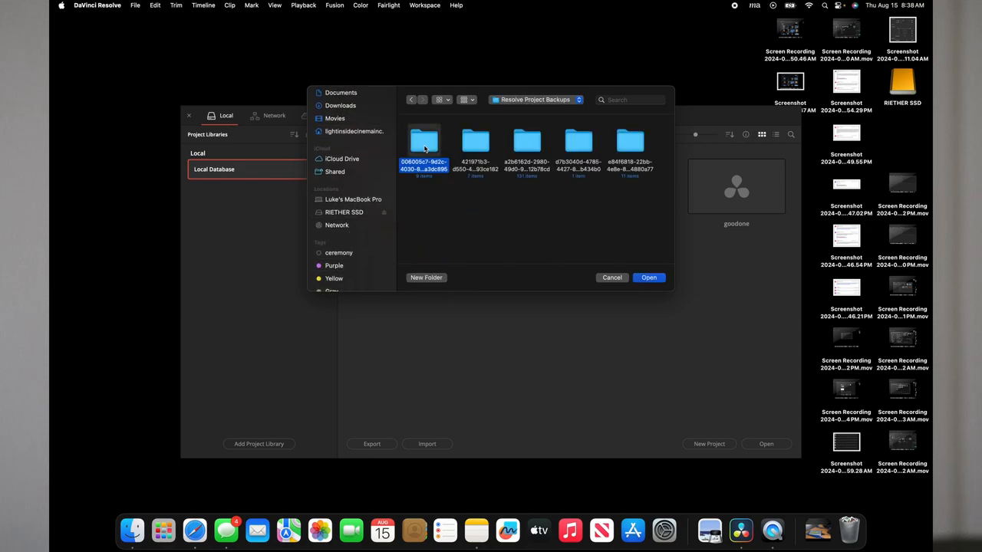
double_click(424, 142)
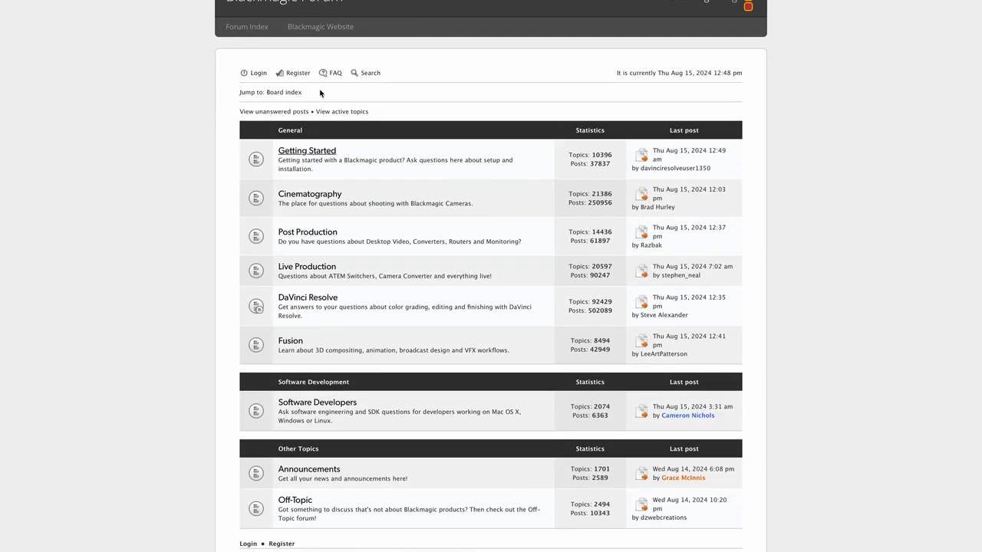
Scroll the Blackmagic Forum index down to the DaVinci Resolve forum and site statistics
scroll("down", 3)
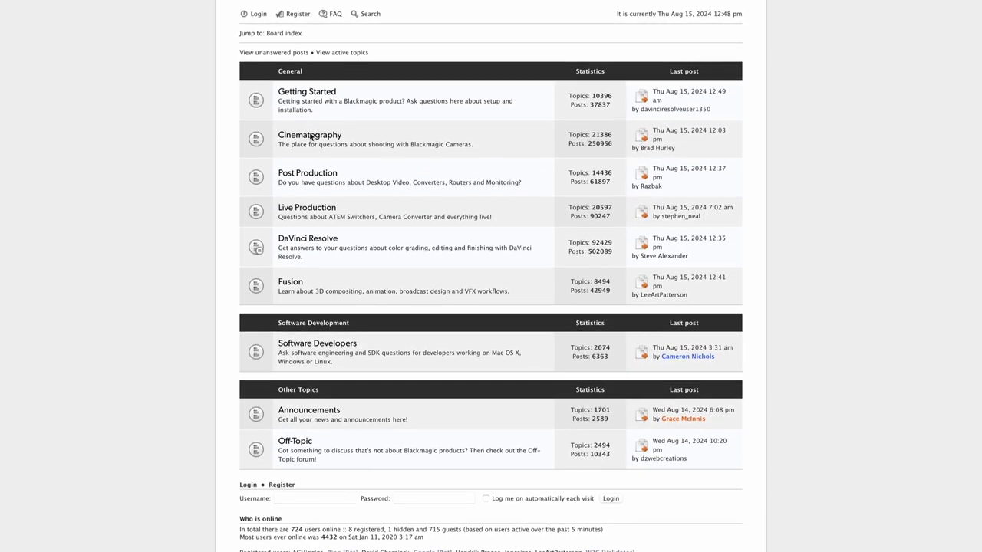
scroll("down", 3)
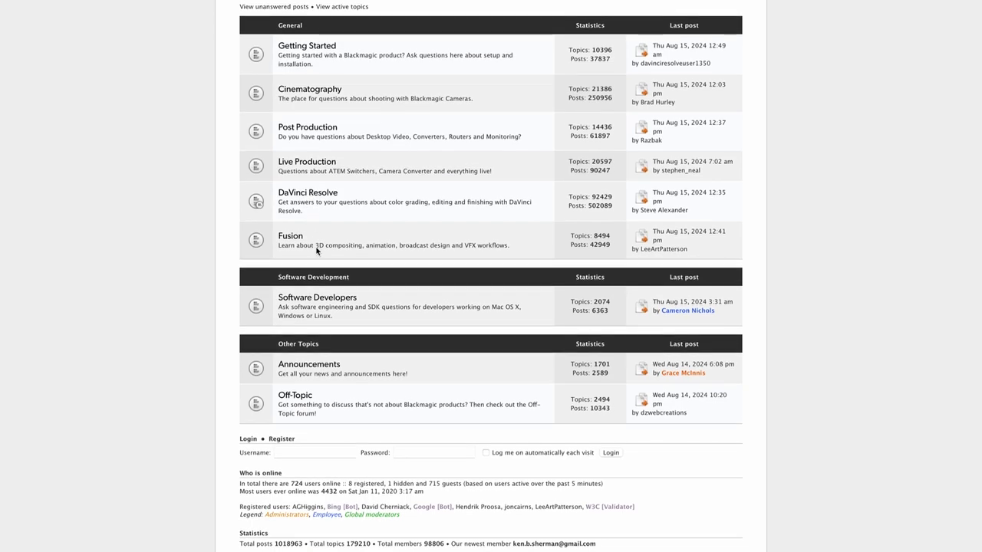
scroll("down", 3)
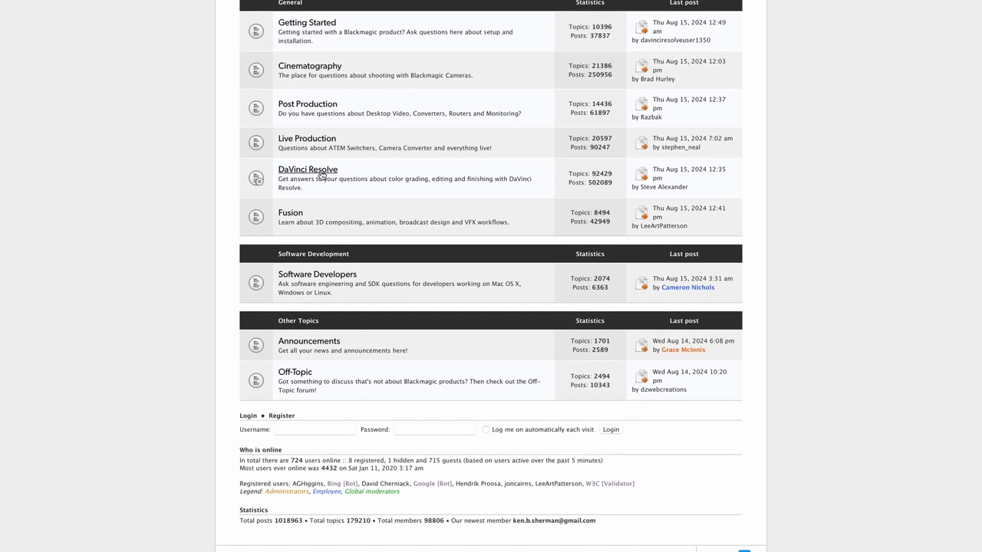